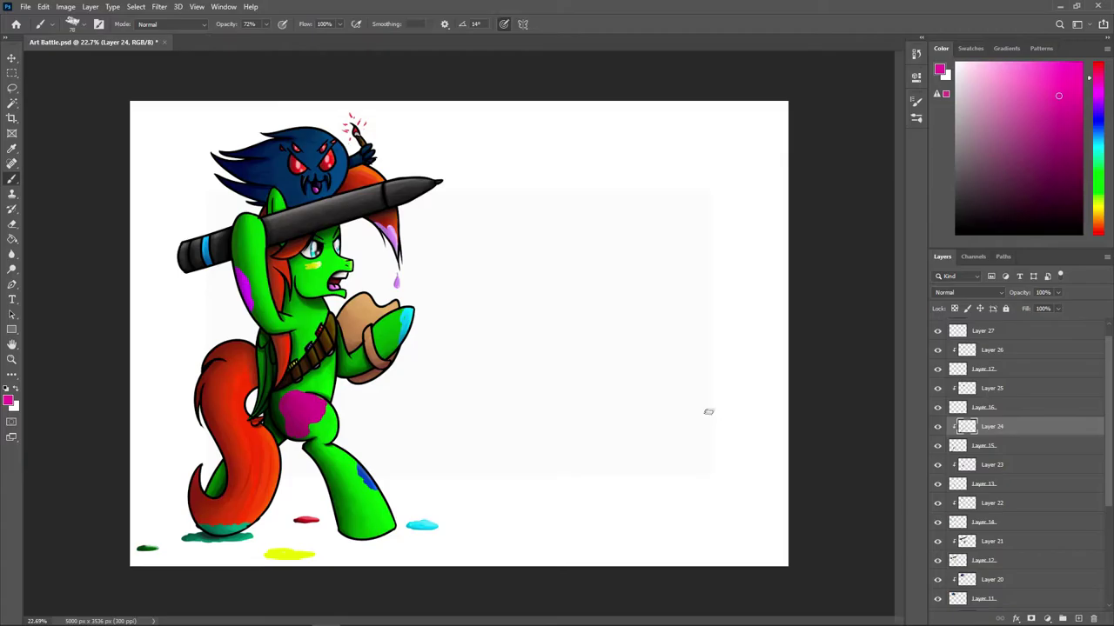
Pick a dark orange-brown in the Color panel for painting on Layer 21
click(992, 525)
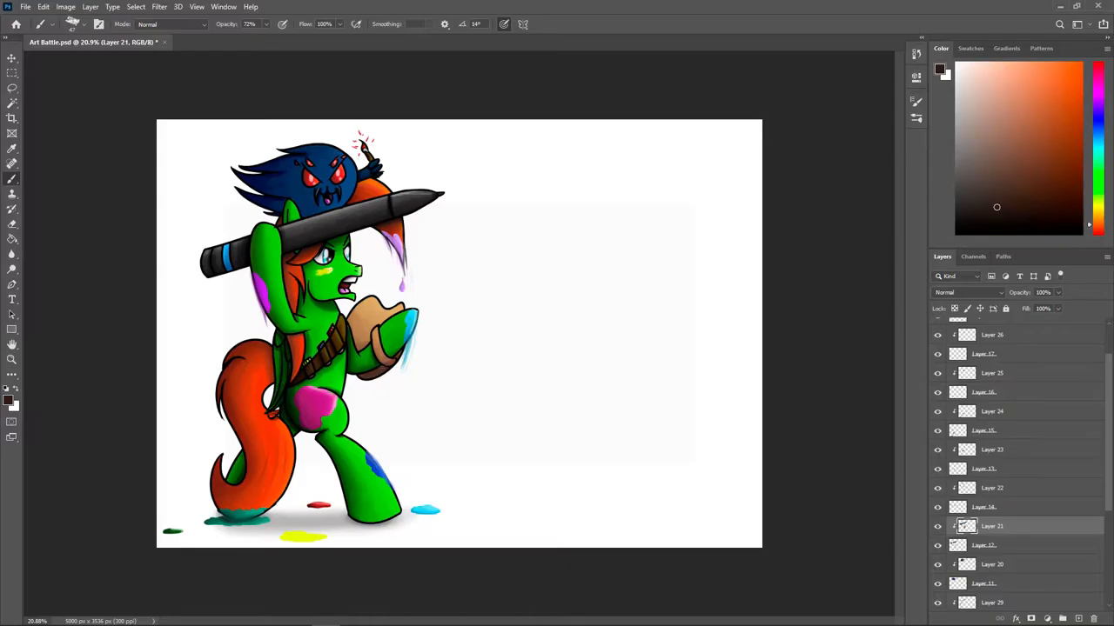